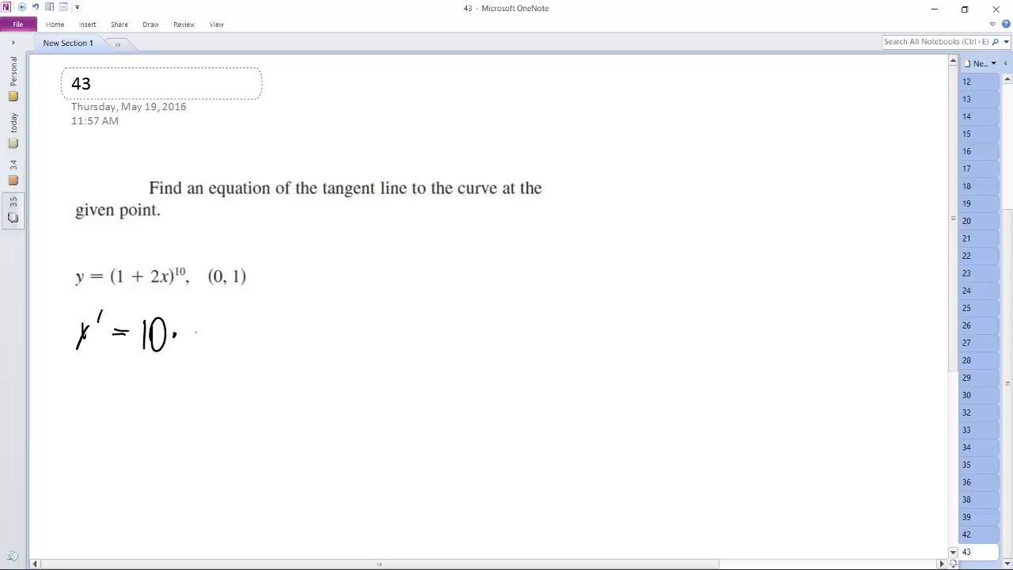
# Ink the derivative y' = 10·2(1+2x)^9 under the equation
pyautogui.moveTo(185, 349); pyautogui.dragTo(205, 324)
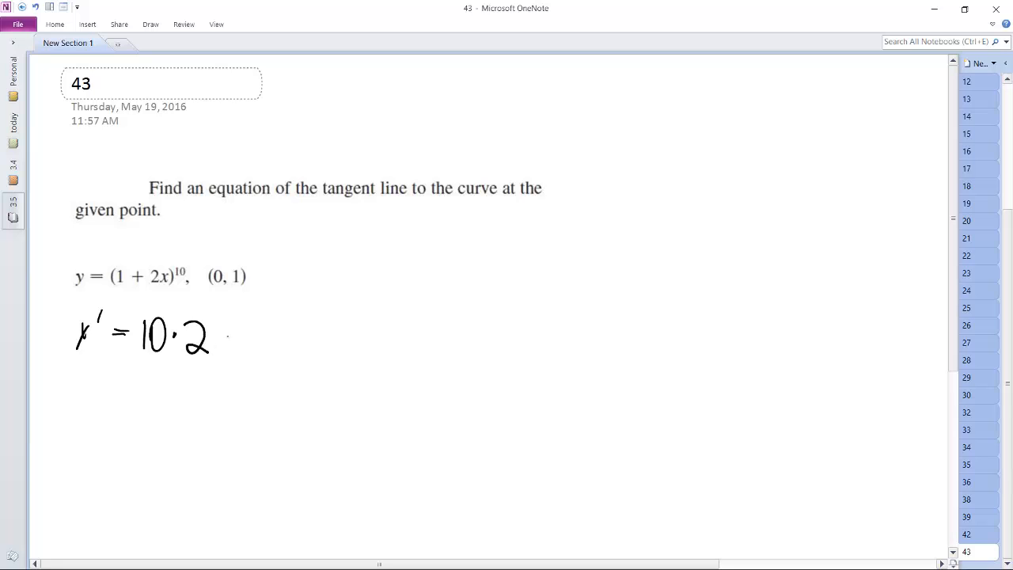
pyautogui.moveTo(221, 340); pyautogui.dragTo(285, 325)
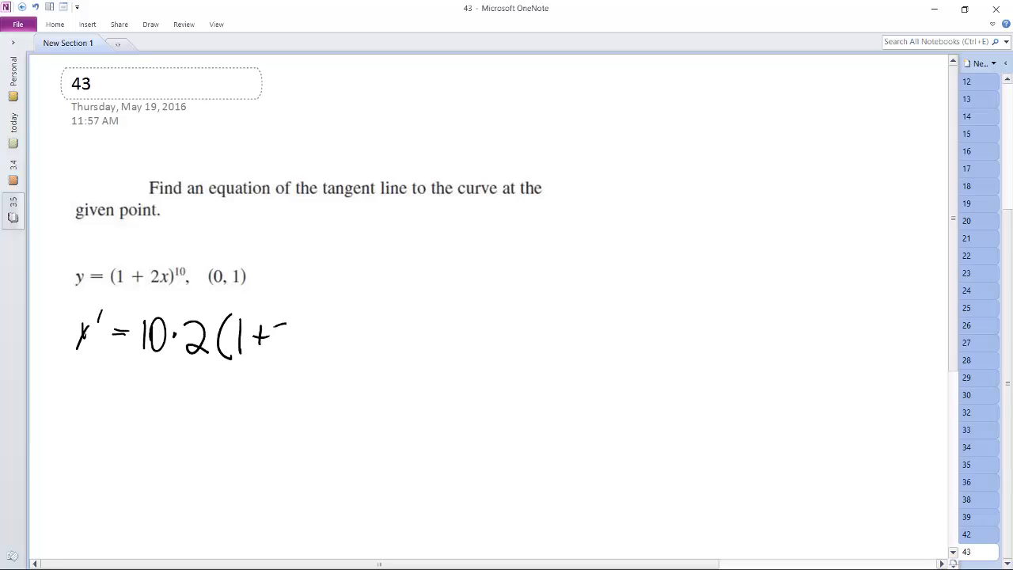
pyautogui.moveTo(269, 340); pyautogui.dragTo(352, 317)
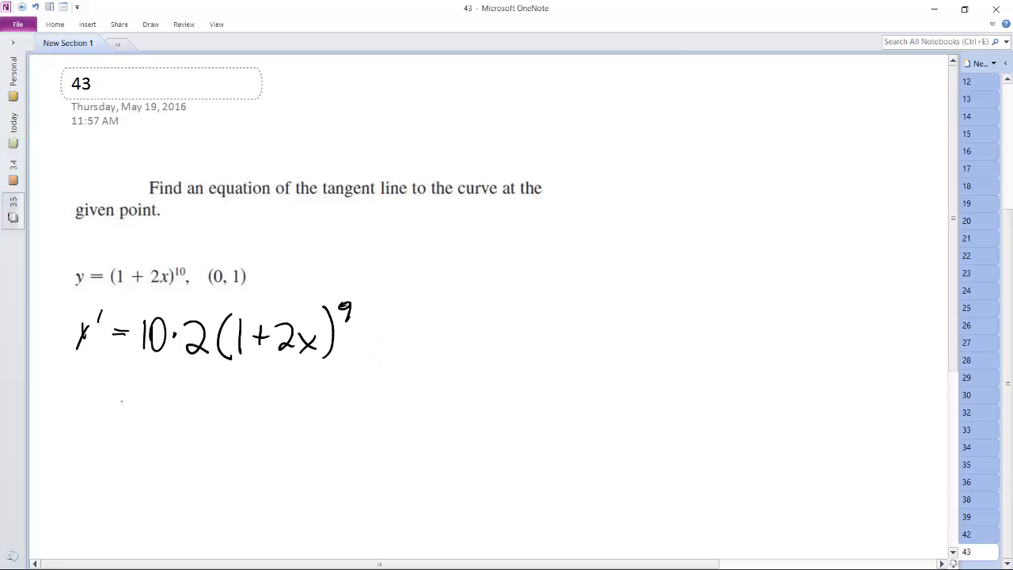
# Ink the simplified derivative 20(1+2x)^9 on the next line
pyautogui.moveTo(111, 404); pyautogui.dragTo(205, 404)
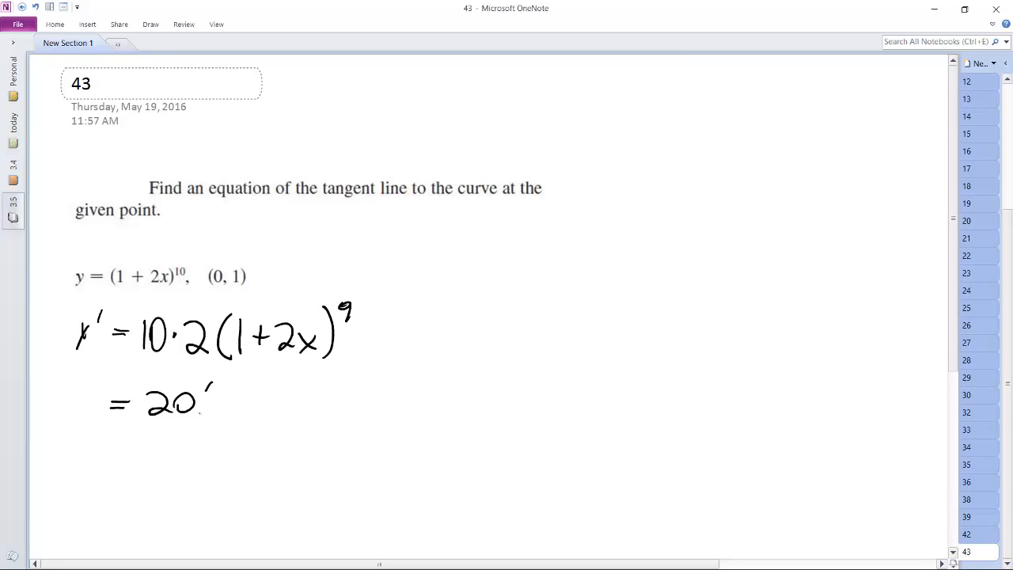
pyautogui.moveTo(205, 404); pyautogui.dragTo(293, 403)
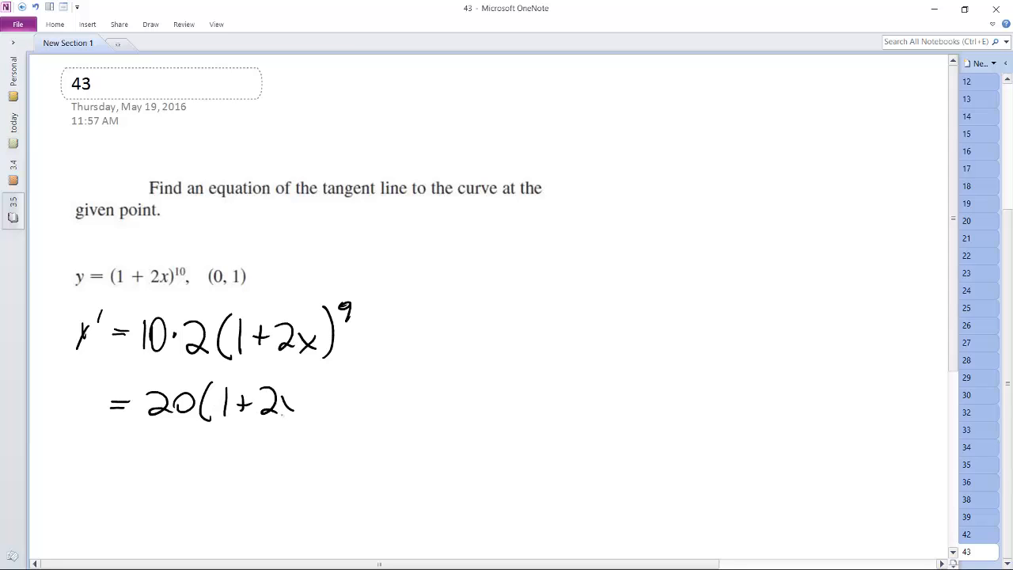
pyautogui.moveTo(284, 404); pyautogui.dragTo(325, 388)
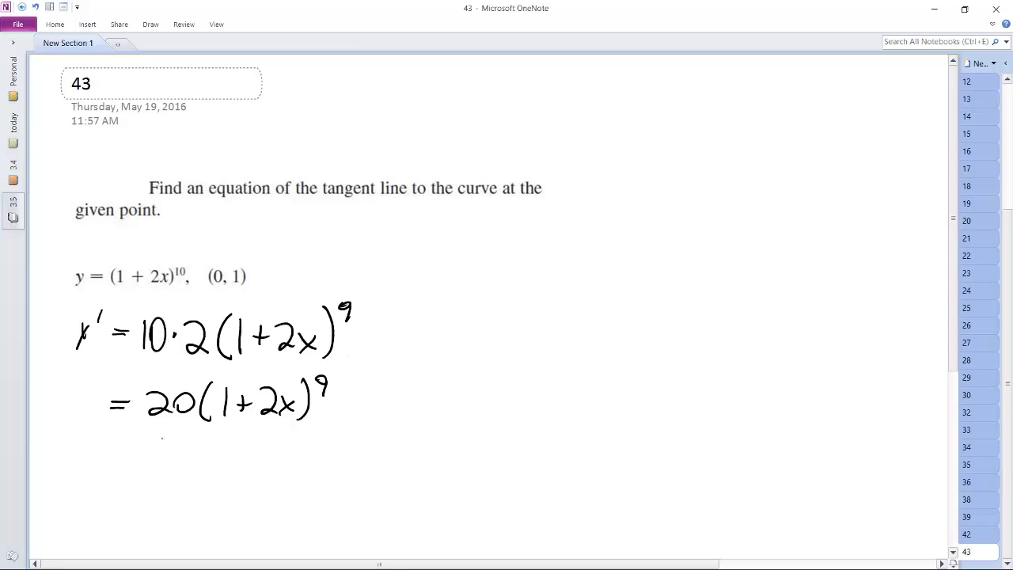
# Ink y'(0) = 20(1+2·0)^9, then 20·1^9 = 20 on the line below
pyautogui.moveTo(75, 459); pyautogui.dragTo(68, 487)
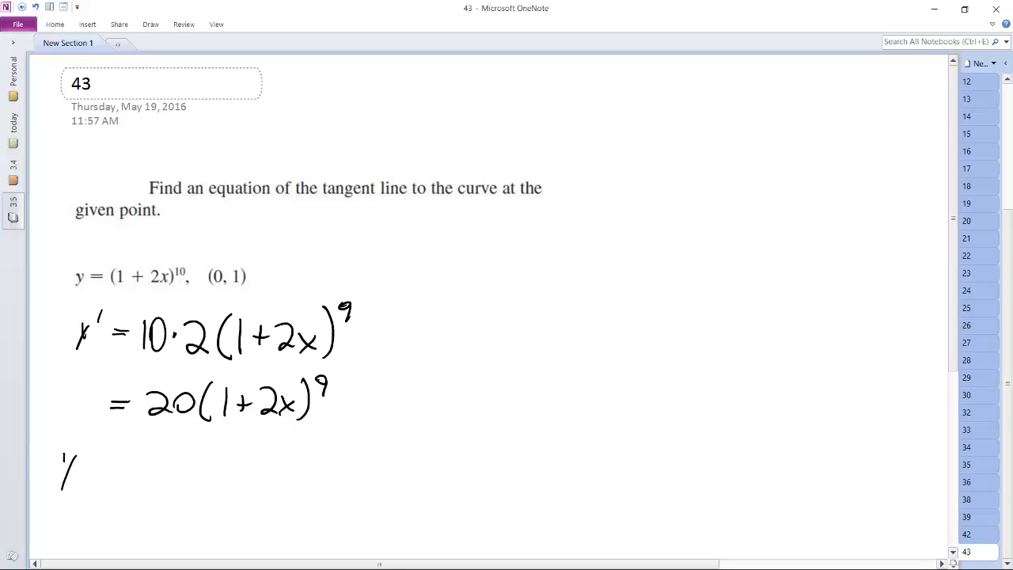
pyautogui.moveTo(63, 455); pyautogui.dragTo(158, 459)
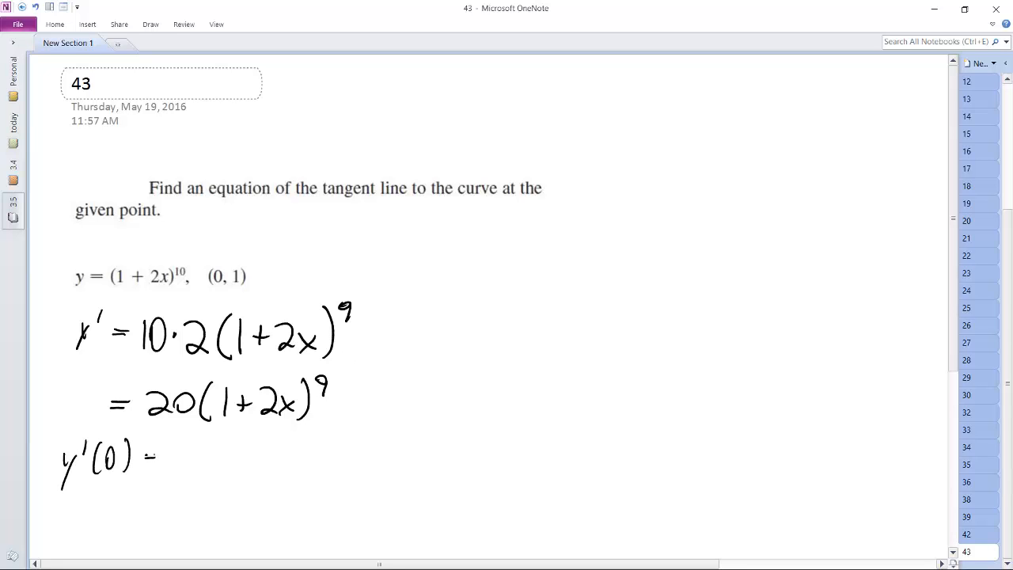
pyautogui.moveTo(154, 455); pyautogui.dragTo(261, 455)
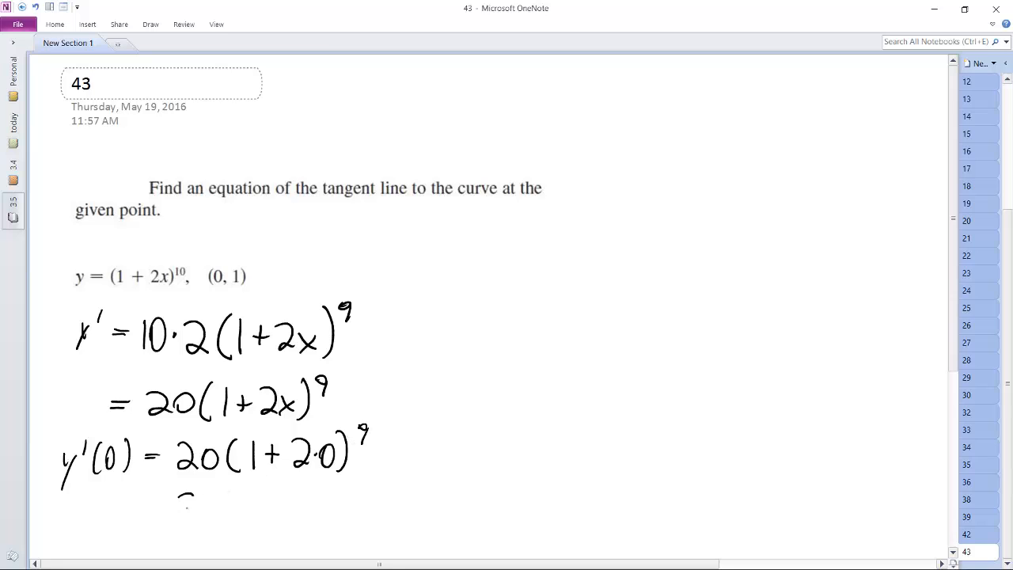
pyautogui.moveTo(182, 506); pyautogui.dragTo(237, 494)
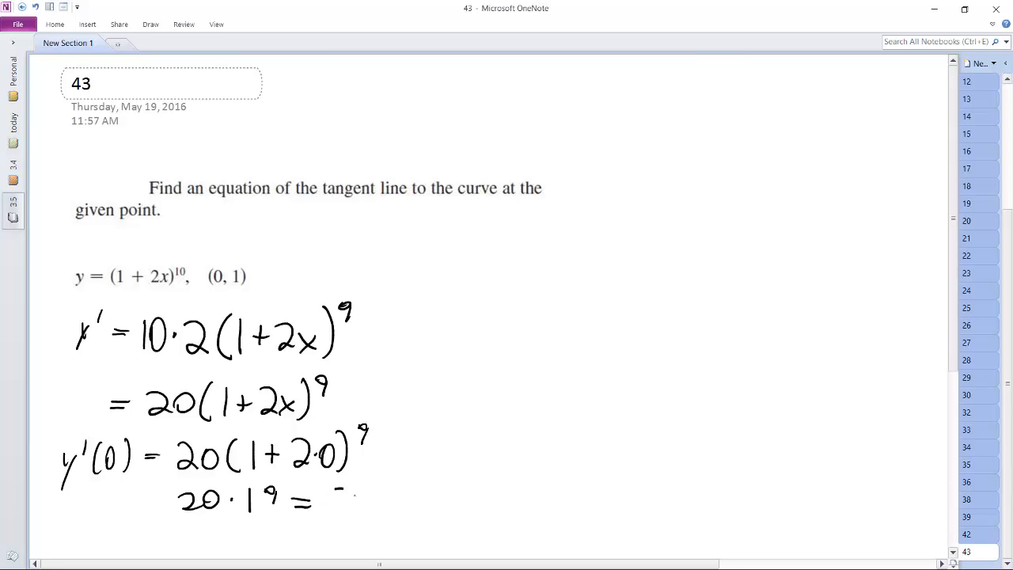
pyautogui.moveTo(332, 503); pyautogui.dragTo(383, 502)
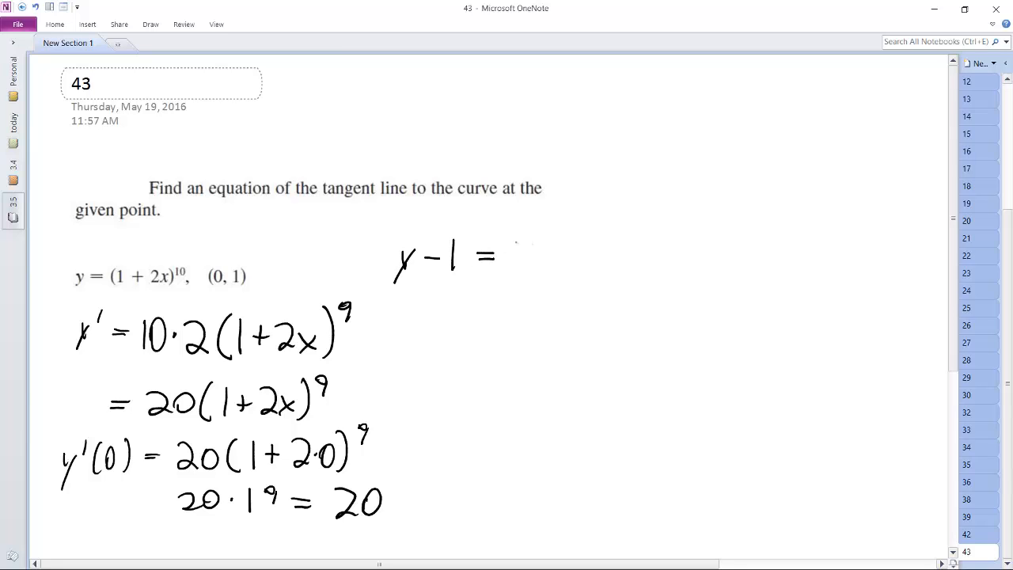
# Ink y − 1 = (x − 0) to the right, simplified to y − 1 = x
pyautogui.moveTo(514, 253); pyautogui.dragTo(562, 261)
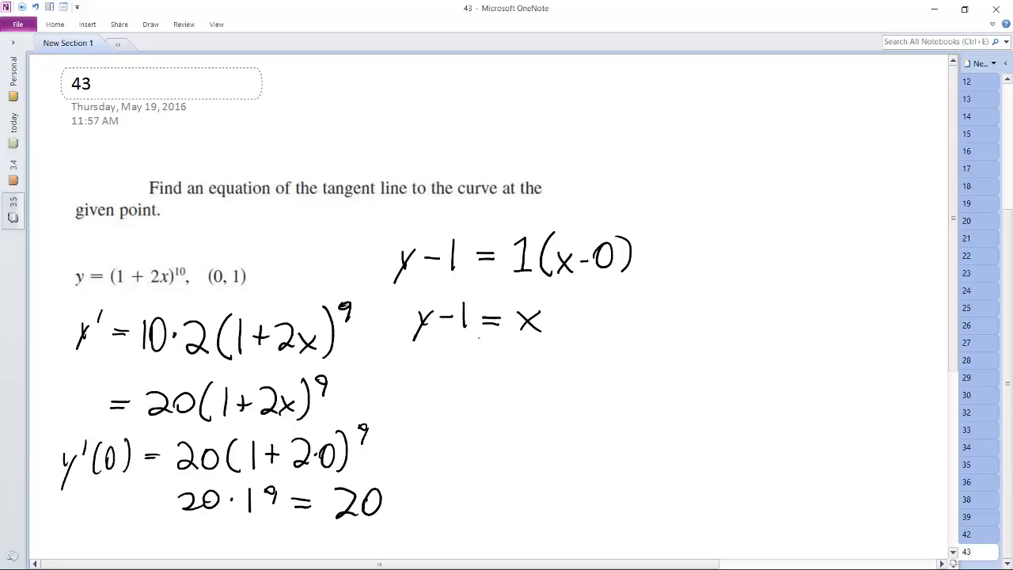
pyautogui.moveTo(439, 384); pyautogui.dragTo(483, 372)
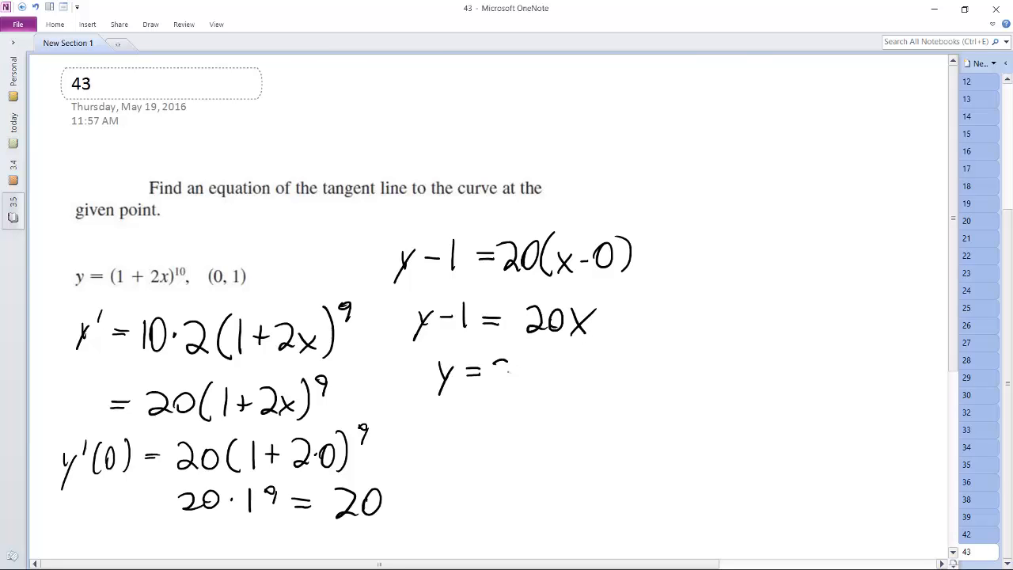
# Ink the final equation y = 20x + 1 and draw a box around it
pyautogui.moveTo(491, 372); pyautogui.dragTo(594, 376)
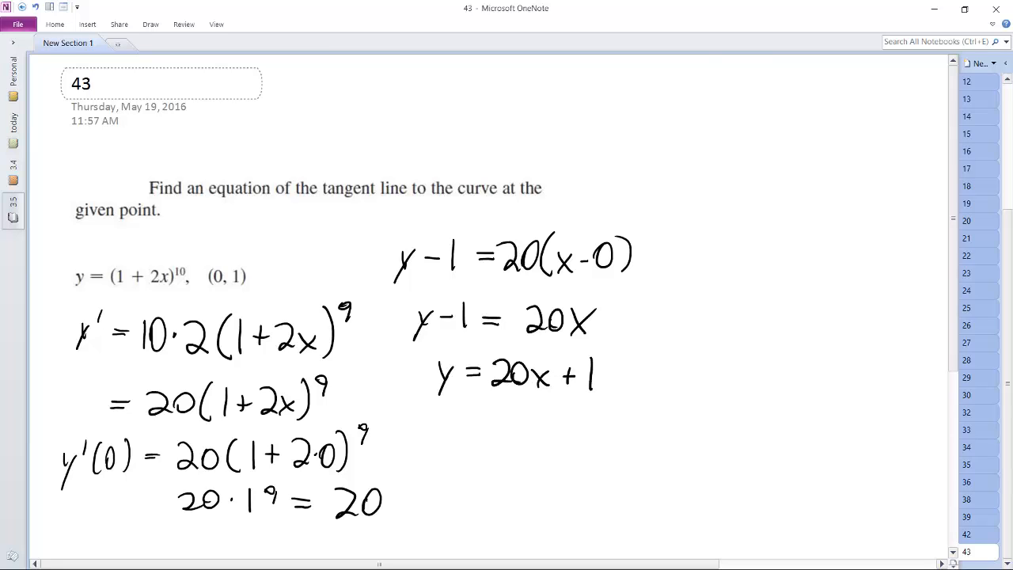
pyautogui.moveTo(444, 348); pyautogui.dragTo(625, 403)
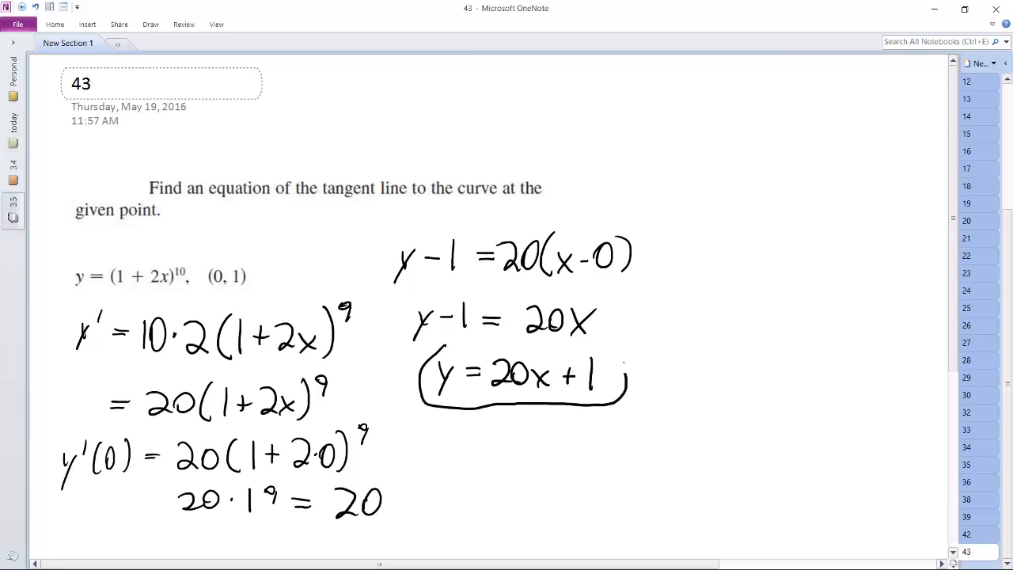